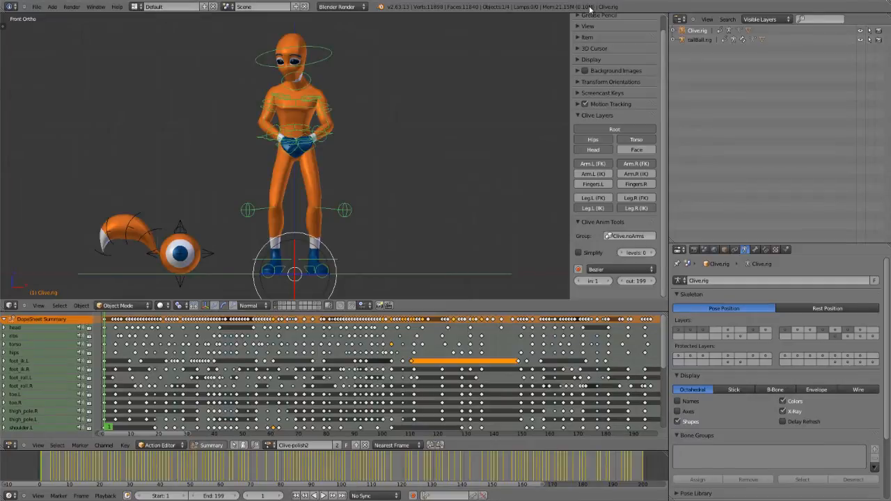
mouse_move(362, 168)
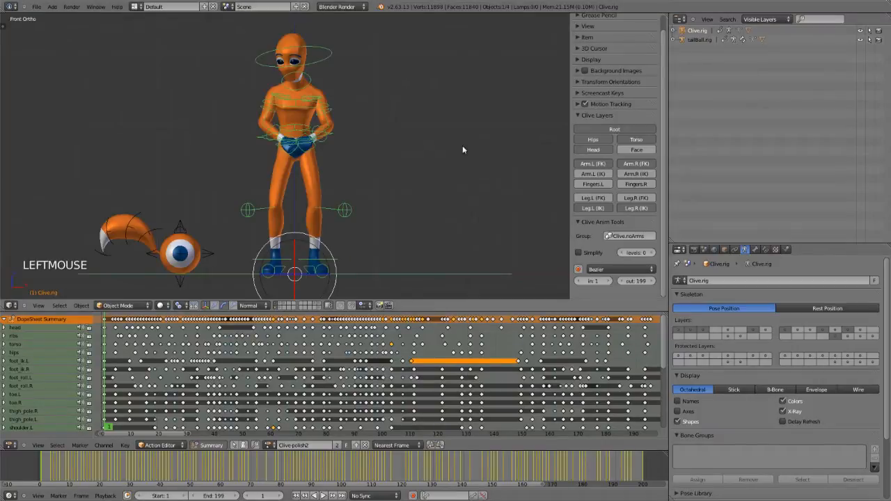
mouse_move(441, 154)
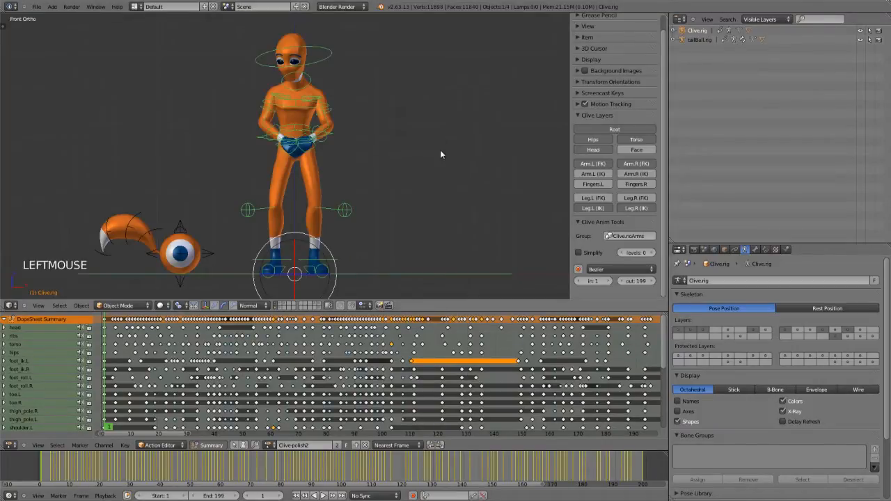
Start playback of the Clive rig's walk animation in the 3D viewport
key("alt+a")
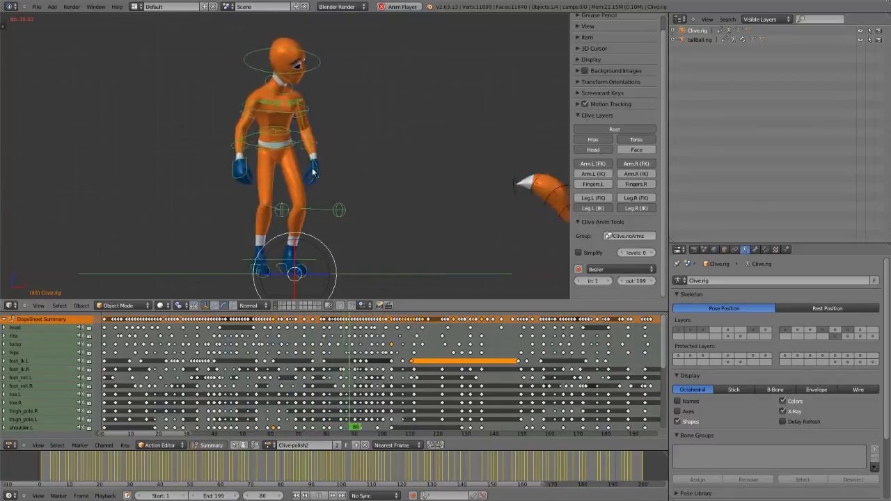
Scrub the timeline during playback, then stop the animation around frame 45
left_click(439, 428)
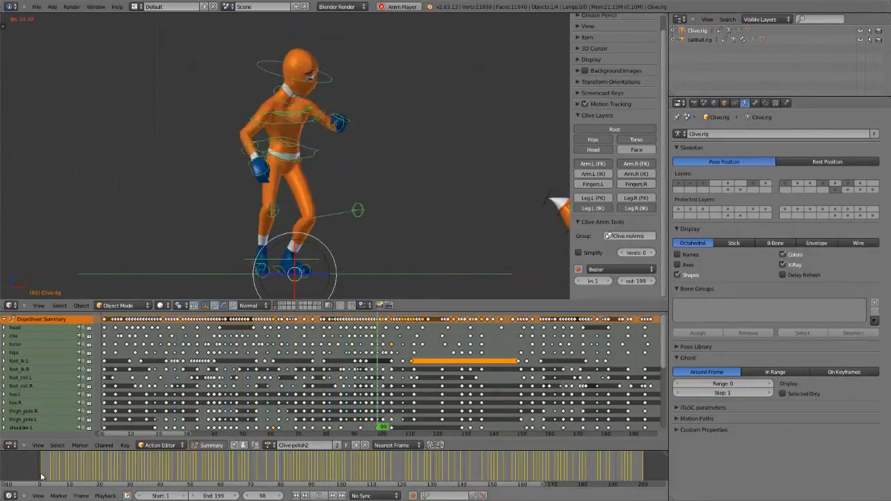
left_click(462, 319)
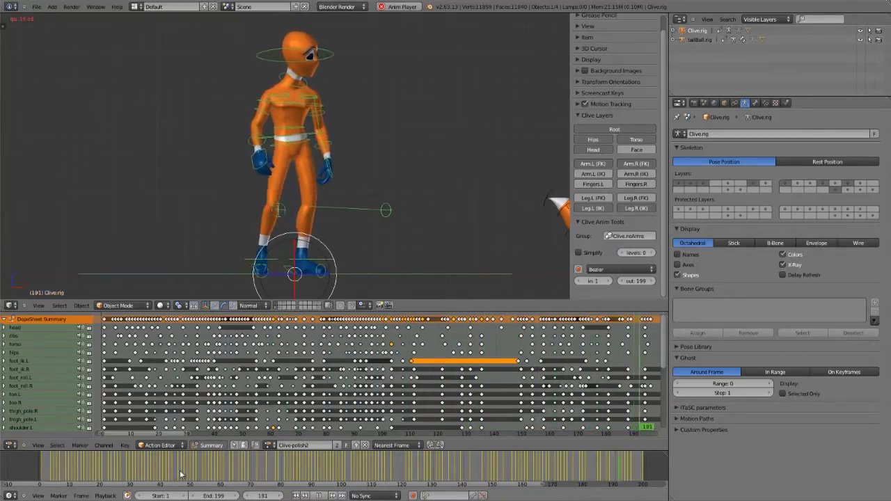
left_click(169, 483)
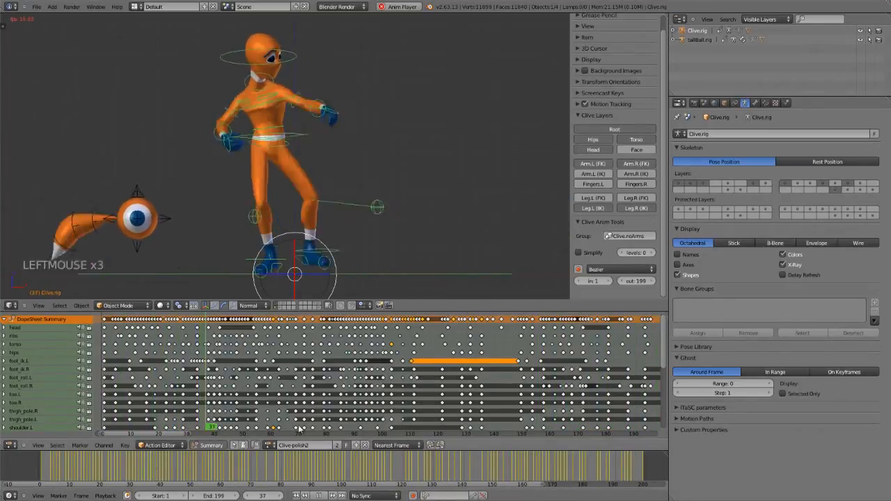
key("alt+a")
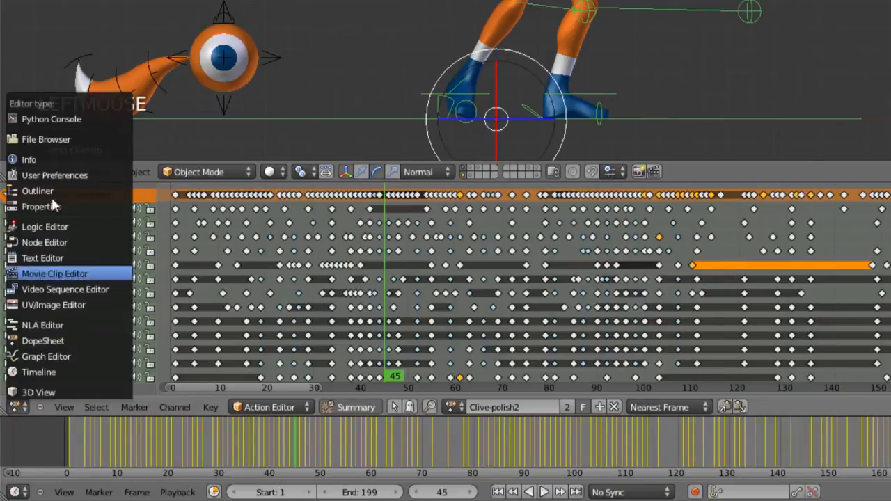
mouse_move(46, 356)
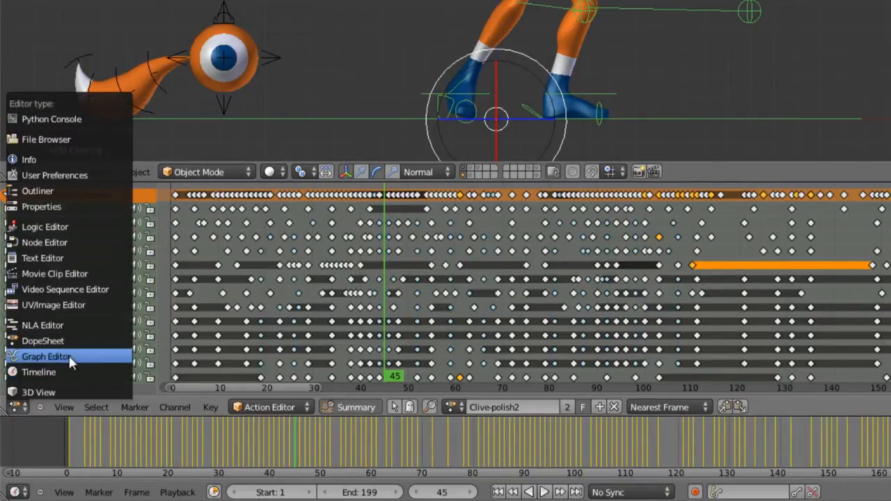
mouse_move(42, 325)
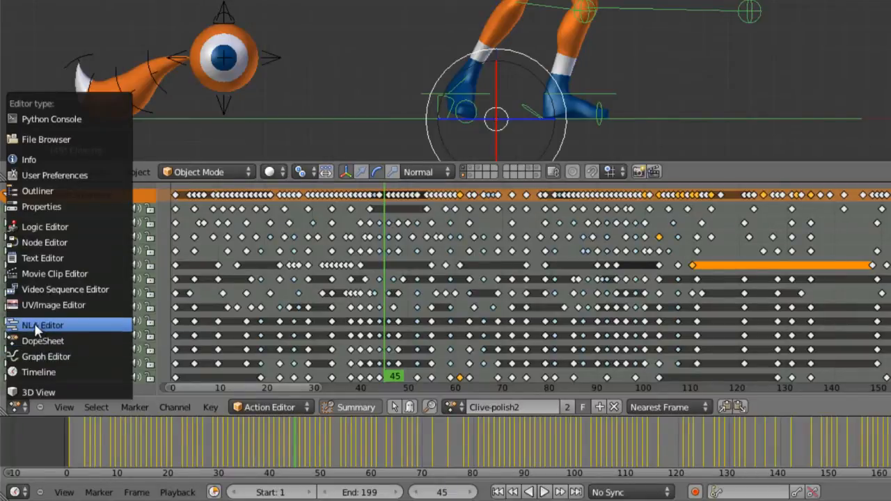
mouse_move(63, 325)
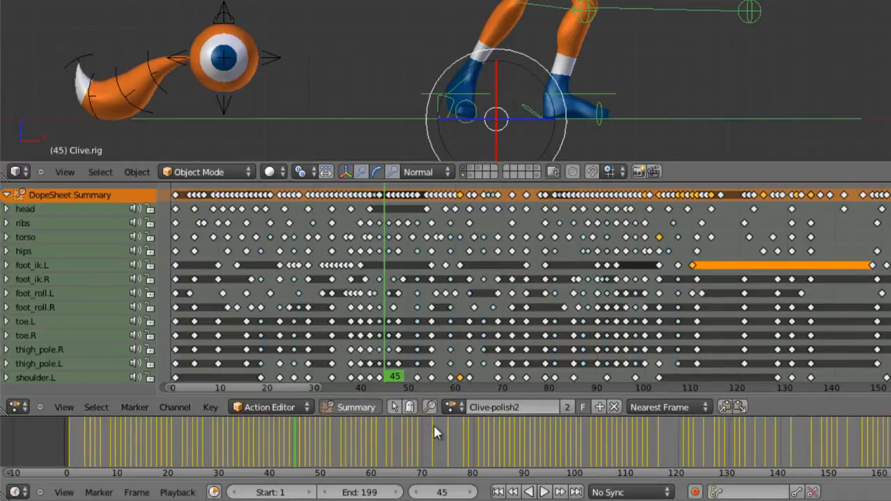
mouse_move(305, 452)
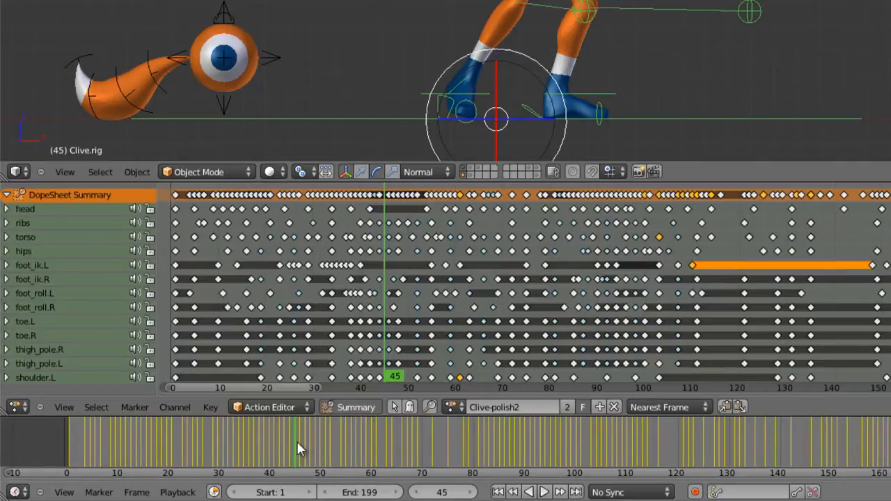
Move the current frame to 95 on the timeline
left_click(357, 376)
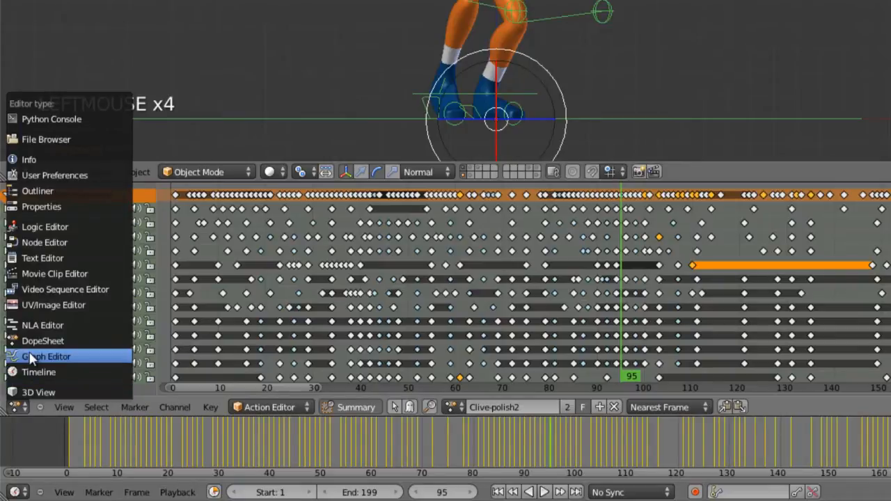
Change the Dope Sheet area's editor type to Graph Editor
left_click(46, 357)
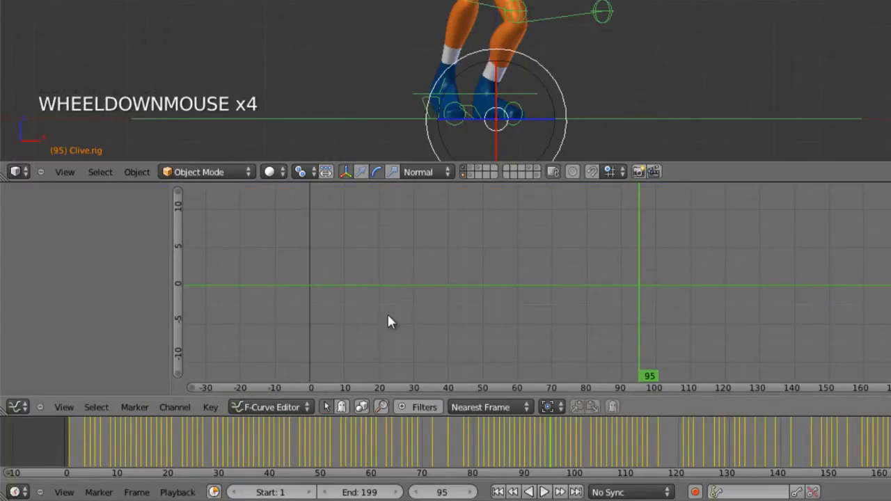
mouse_move(563, 365)
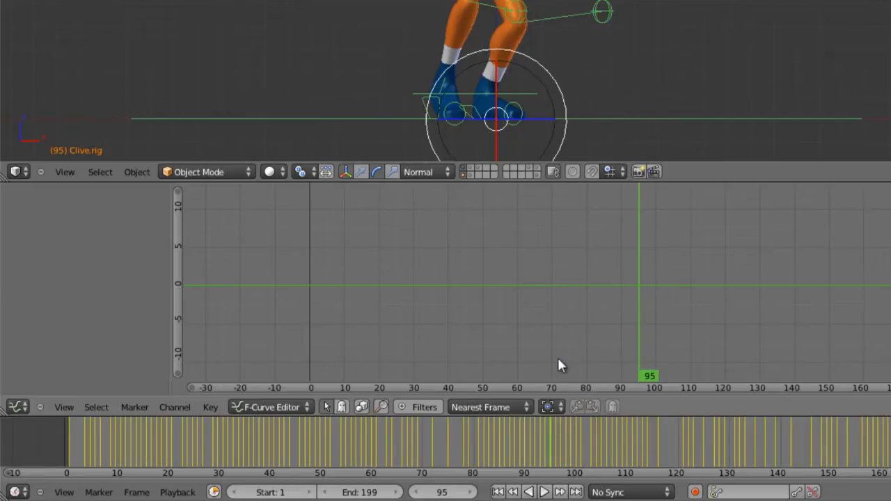
mouse_move(326, 412)
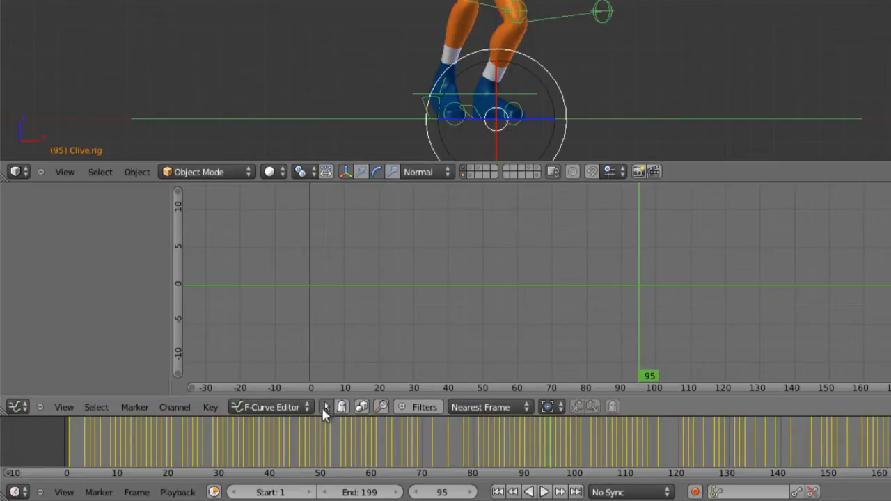
mouse_move(327, 407)
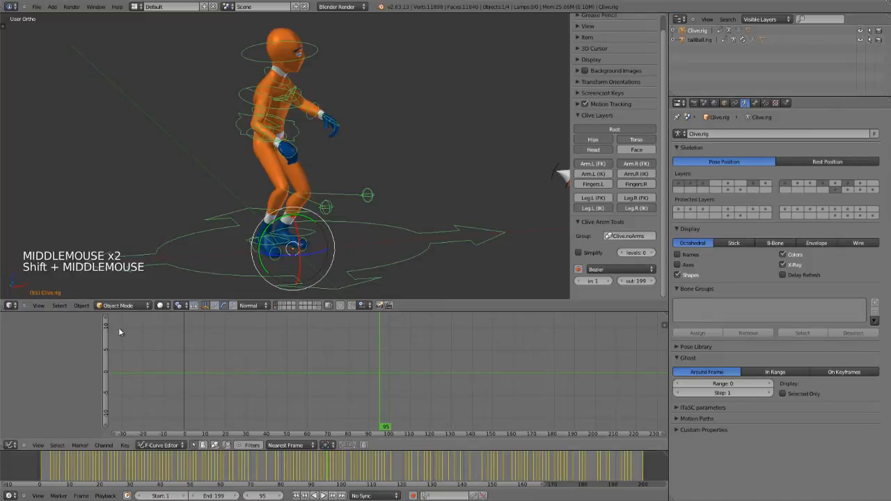
Pick an interaction mode from the 3D view dropdown to select the Clive rig
left_click(122, 305)
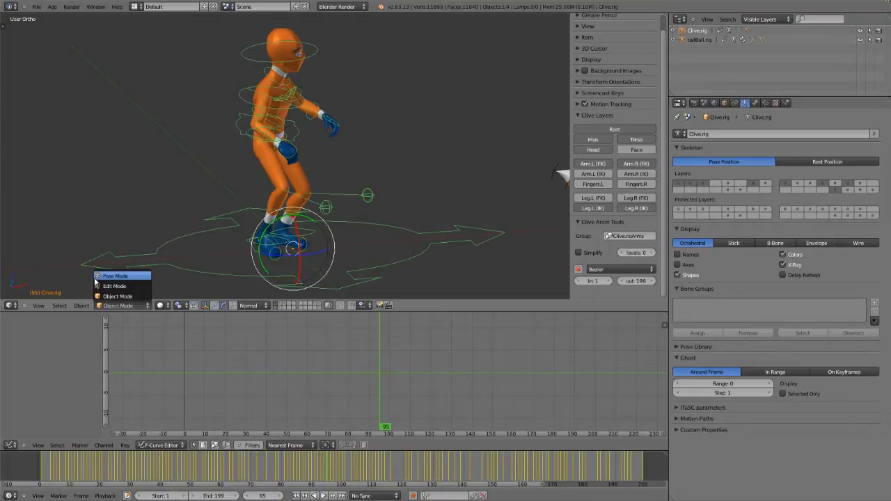
left_click(118, 296)
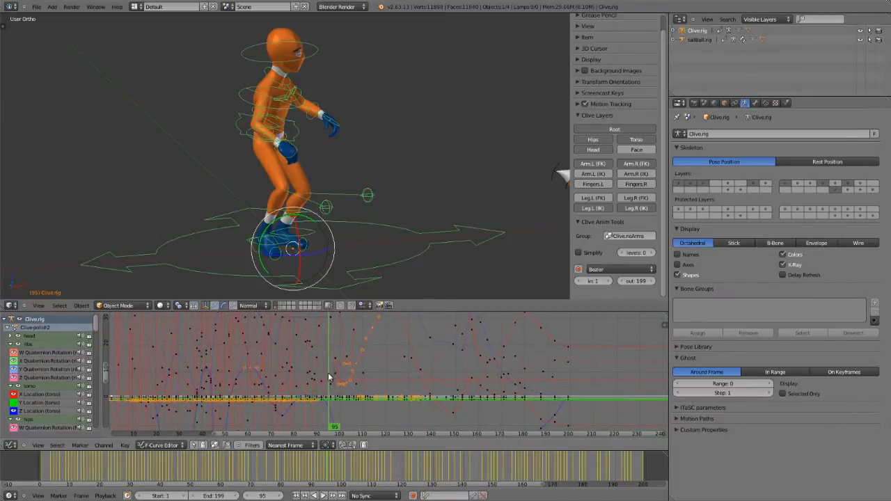
Pan and zoom the Graph Editor onto the curves spanning frames 72 to 112
middle_click(330, 375)
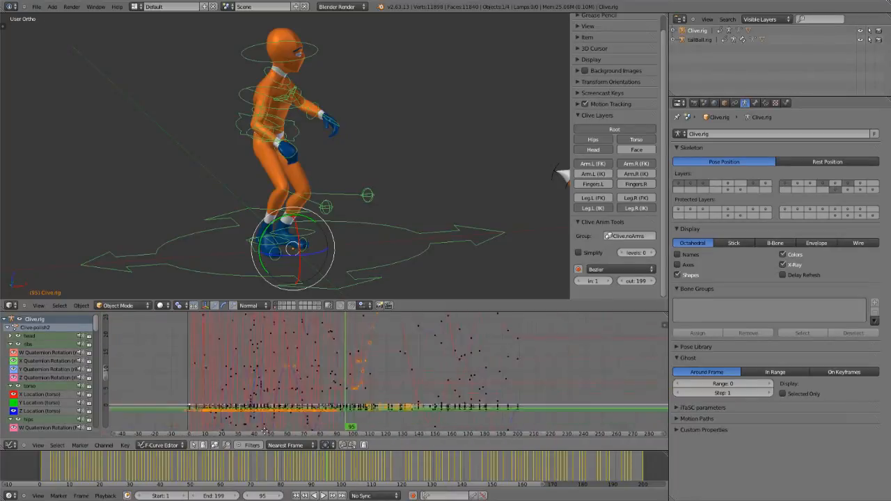
middle_click(386, 376)
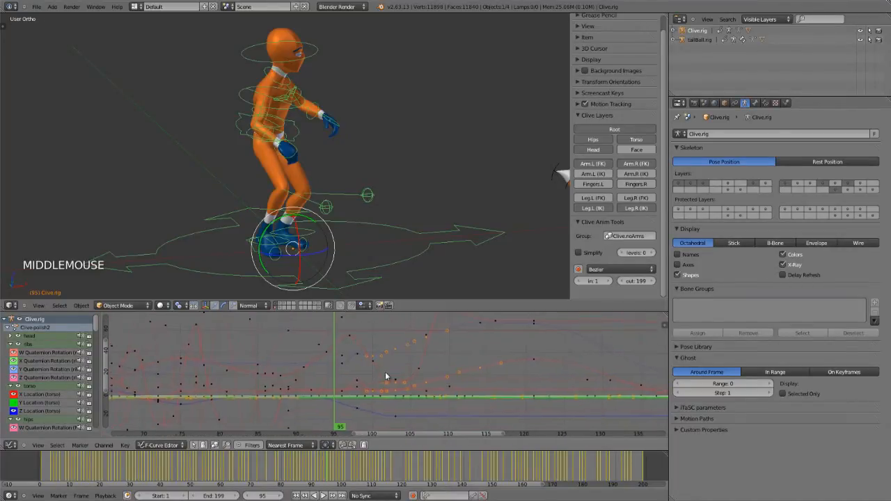
scroll("up", 3)
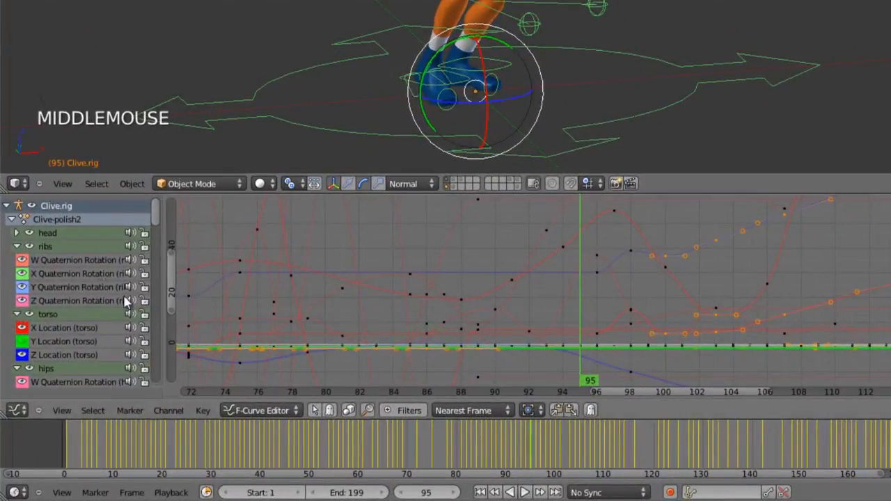
Collapse the ribs, torso and hips channel groups of Clive-polish2
left_click(16, 246)
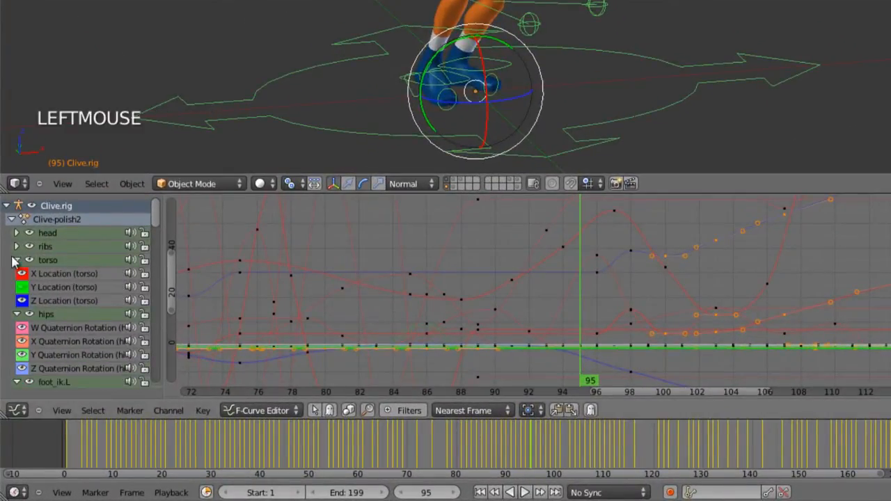
left_click(16, 260)
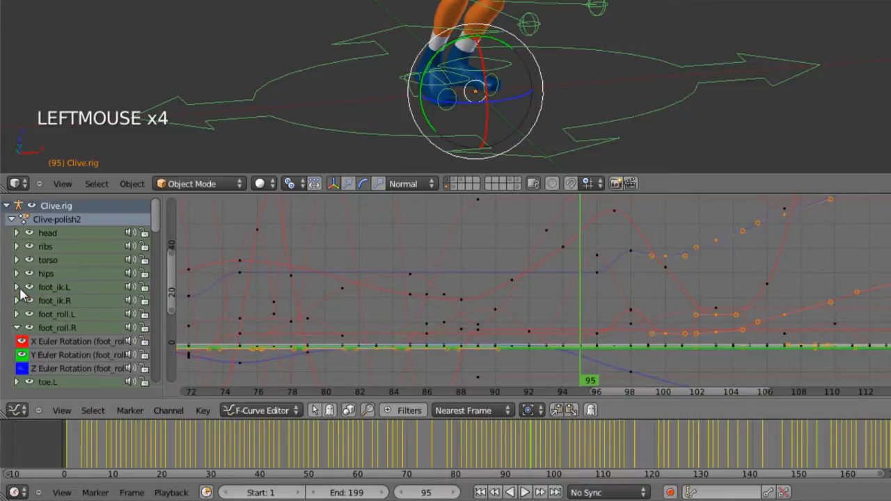
left_click(16, 328)
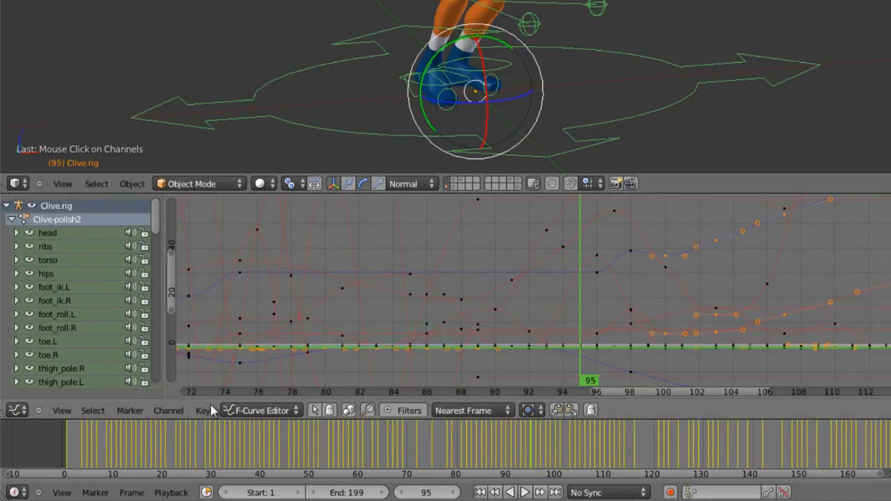
left_click(261, 410)
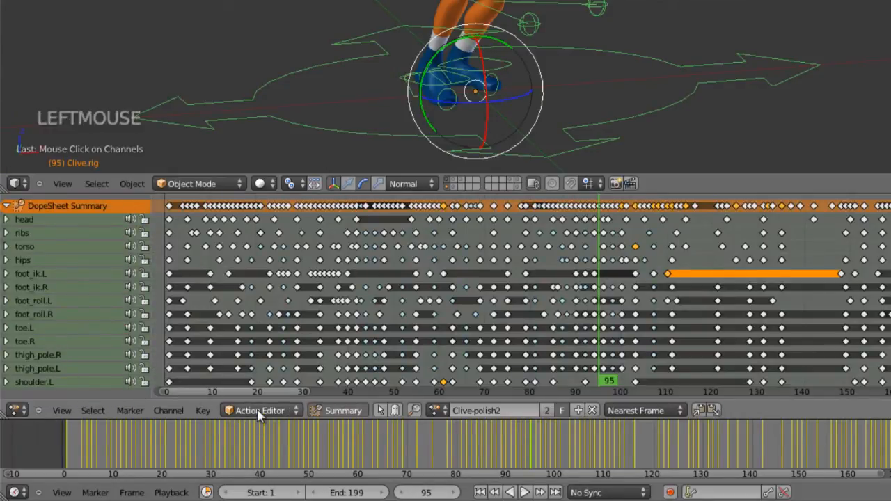
Switch the Dope Sheet mode to DopeSheet and back to Action Editor, then browse actions
left_click(260, 410)
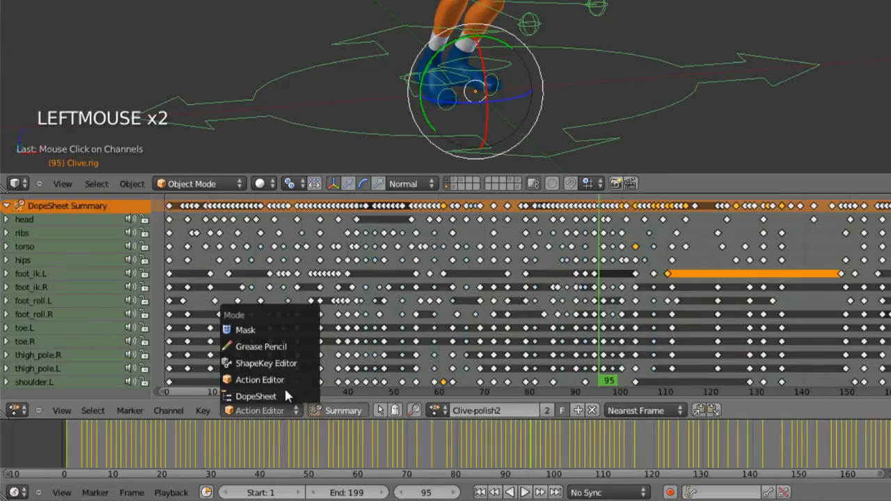
left_click(256, 396)
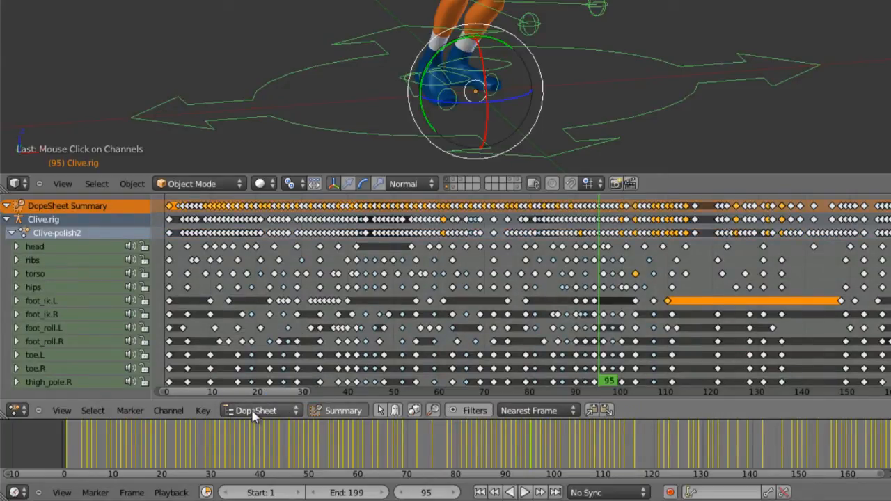
left_click(259, 410)
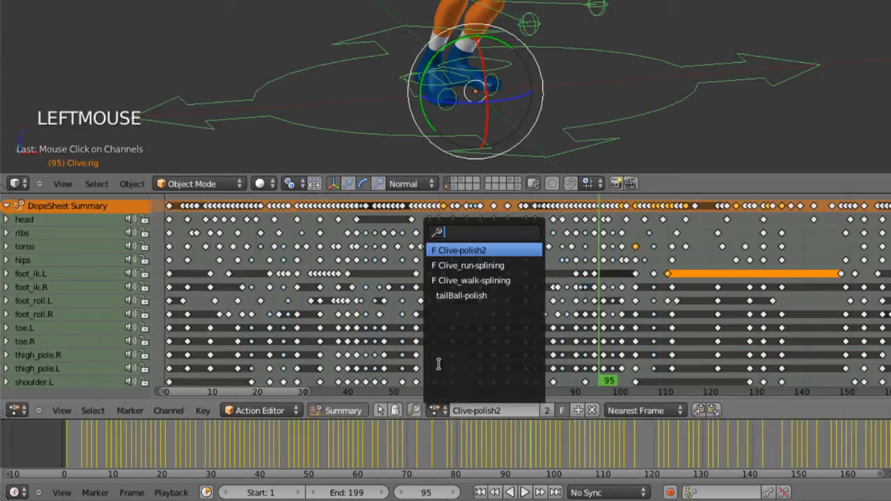
mouse_move(462, 295)
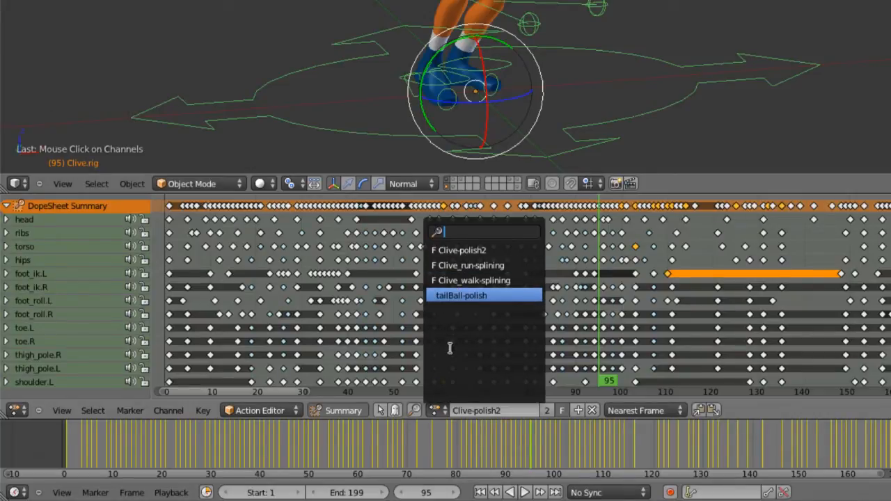
mouse_move(449, 376)
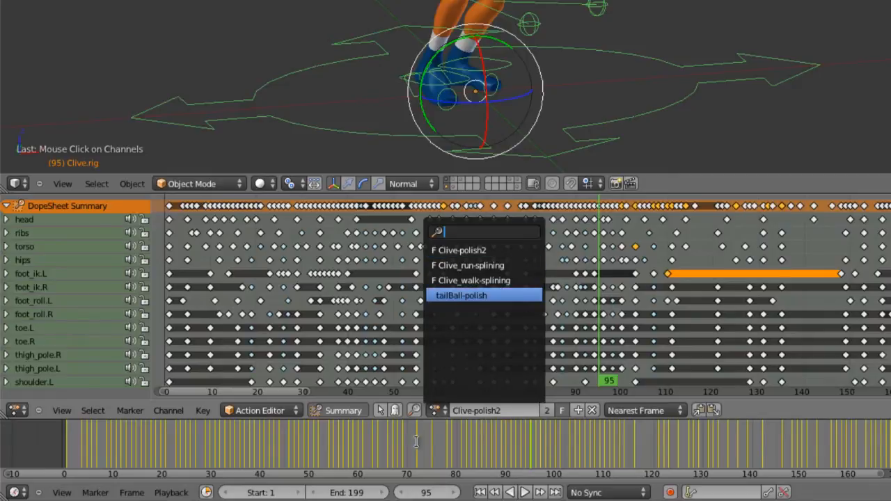
left_click(16, 410)
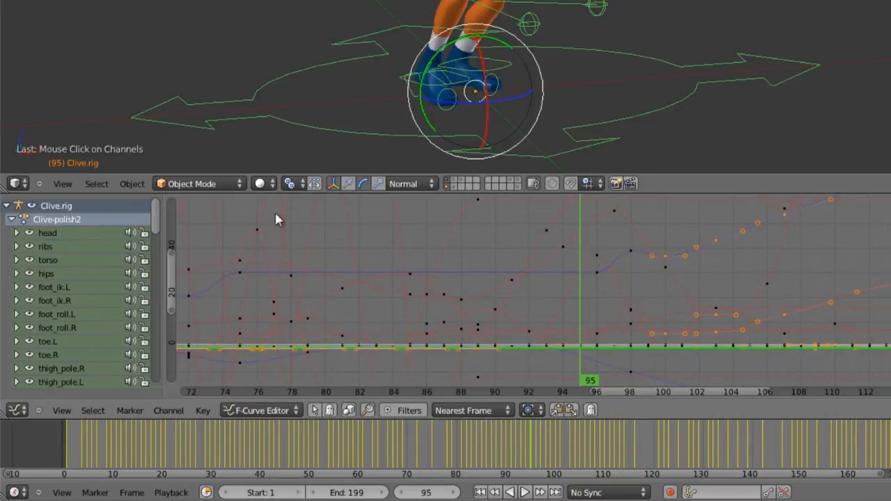
mouse_move(55, 252)
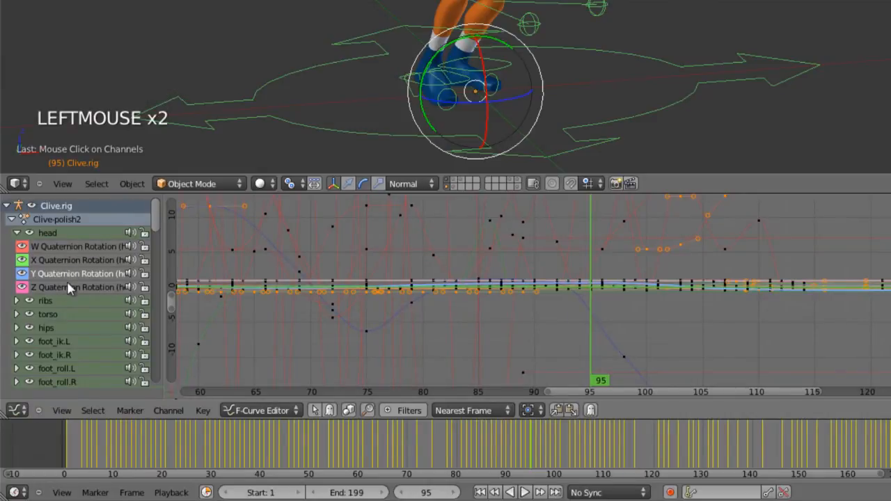
Zoom in on the head's quaternion rotation curve around frame 95
scroll("up", 3)
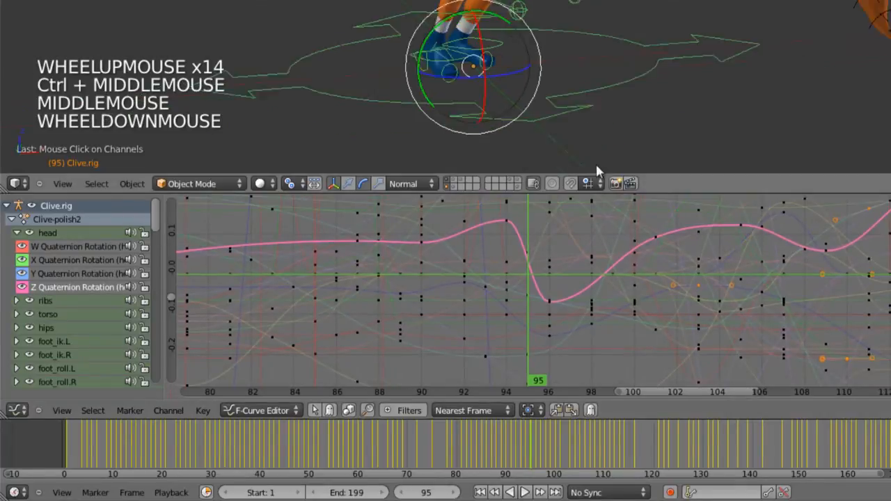
Zoom out and toggle the editing lock on the head's W Quaternion Rotation channel
scroll("down", 3)
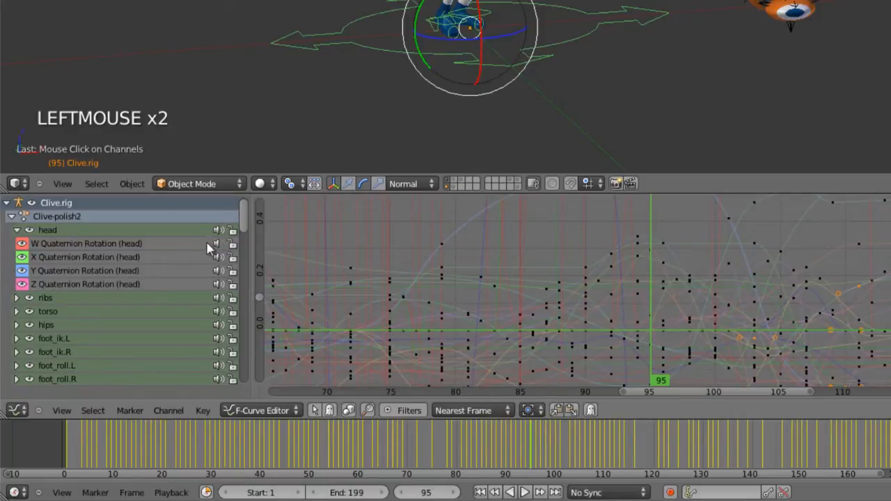
mouse_move(218, 244)
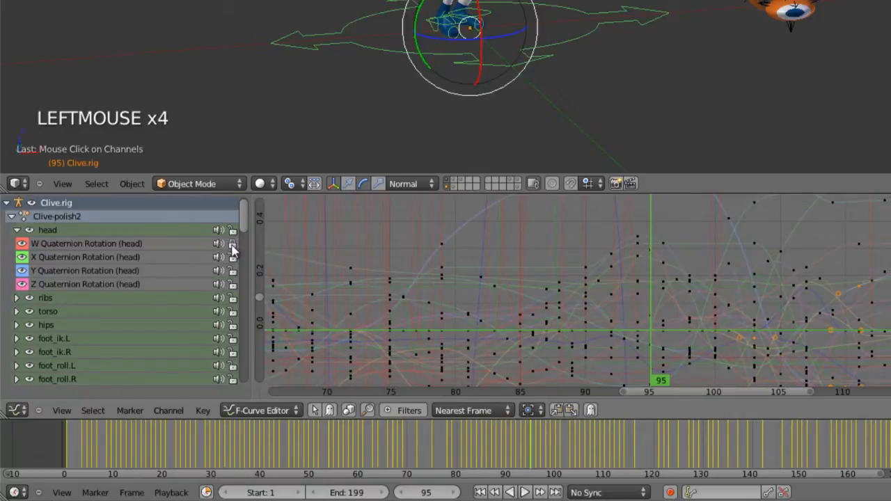
left_click(16, 230)
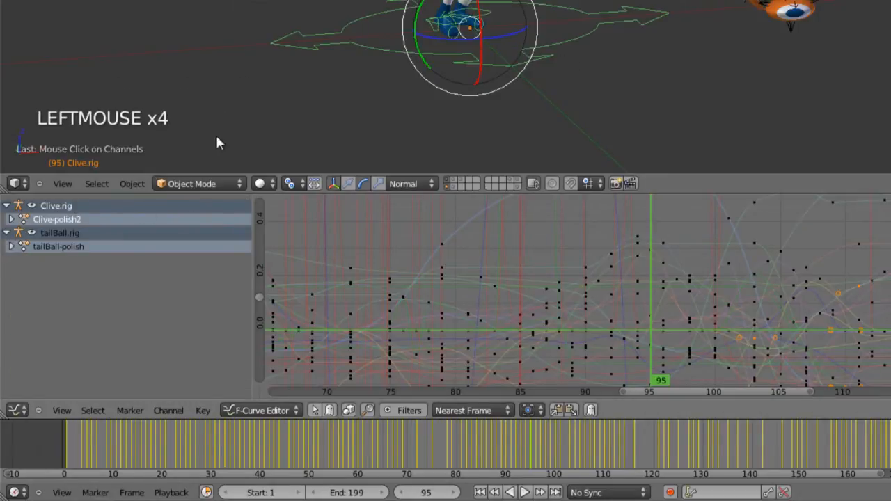
In the Graph Editor sidebar, collapse View Properties and show the head curve's F-Curve modifier list
scroll("up", 3)
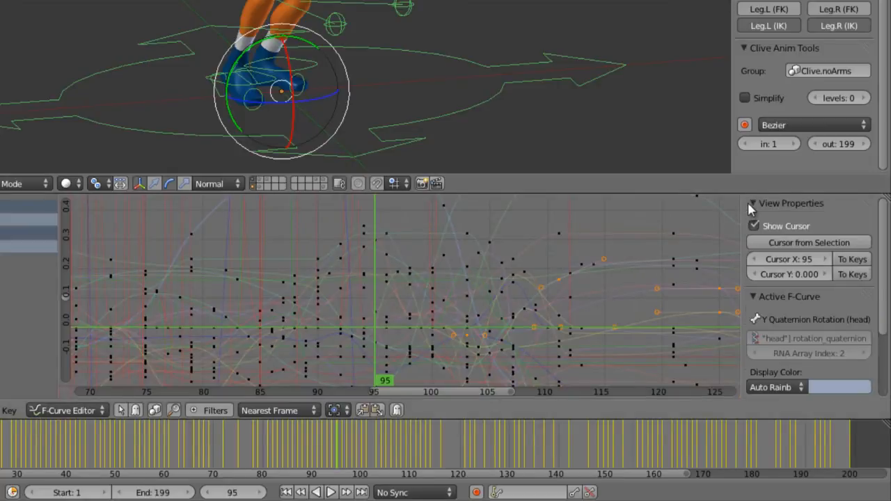
left_click(753, 203)
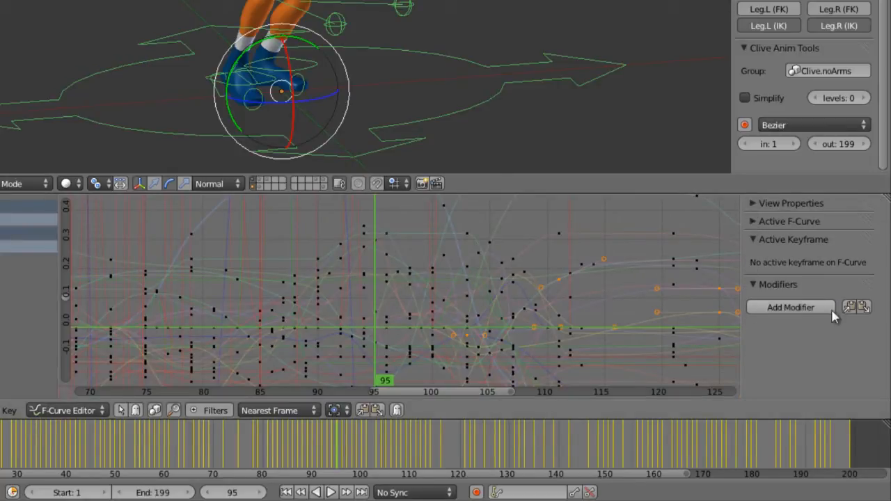
left_click(790, 307)
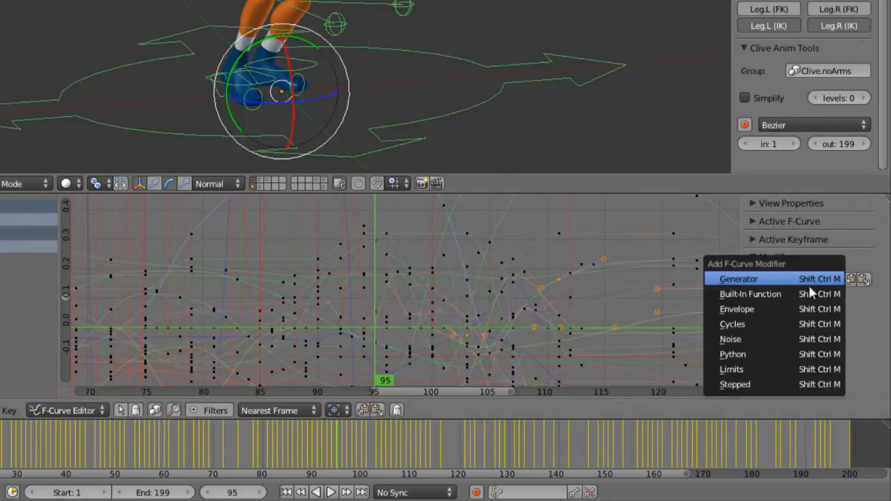
mouse_move(763, 309)
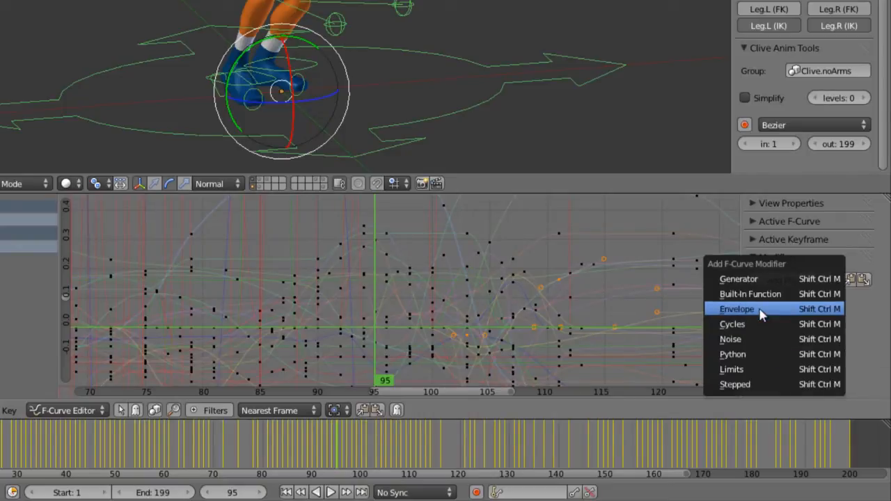
mouse_move(759, 339)
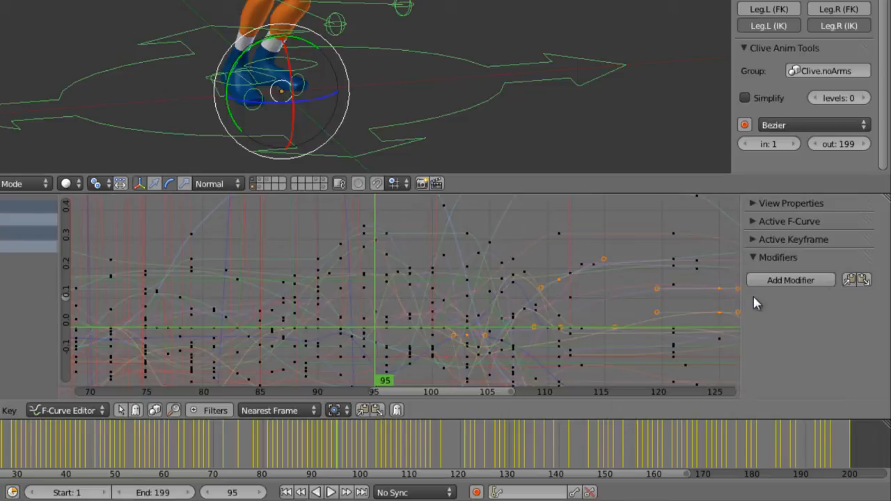
mouse_move(662, 324)
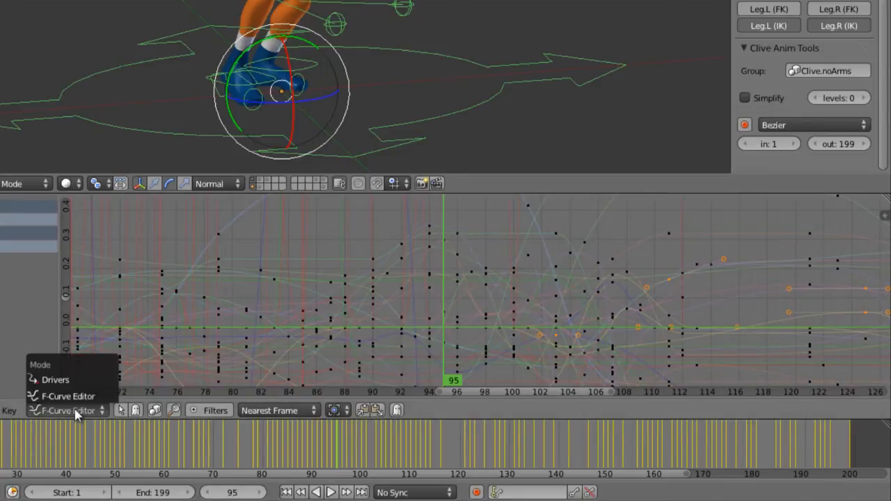
Dismiss the editor mode list and show Clive.rig's object transform settings in Properties
left_click(66, 410)
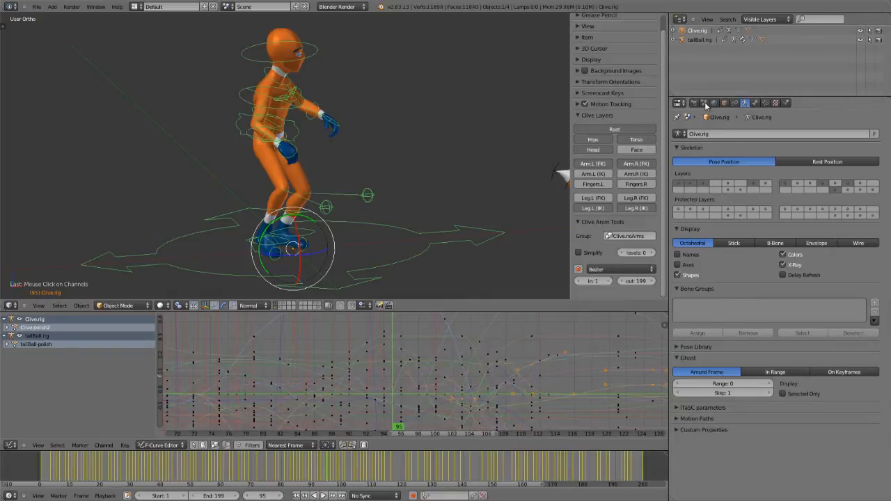
left_click(704, 103)
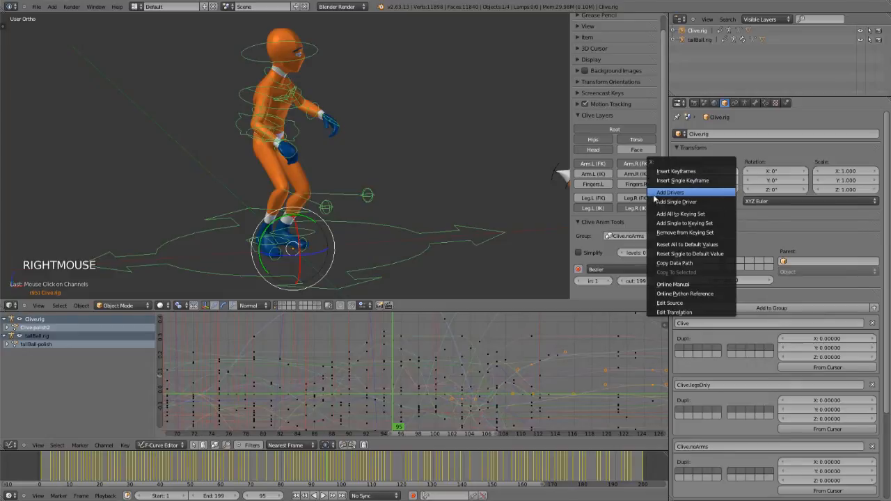
mouse_move(670, 192)
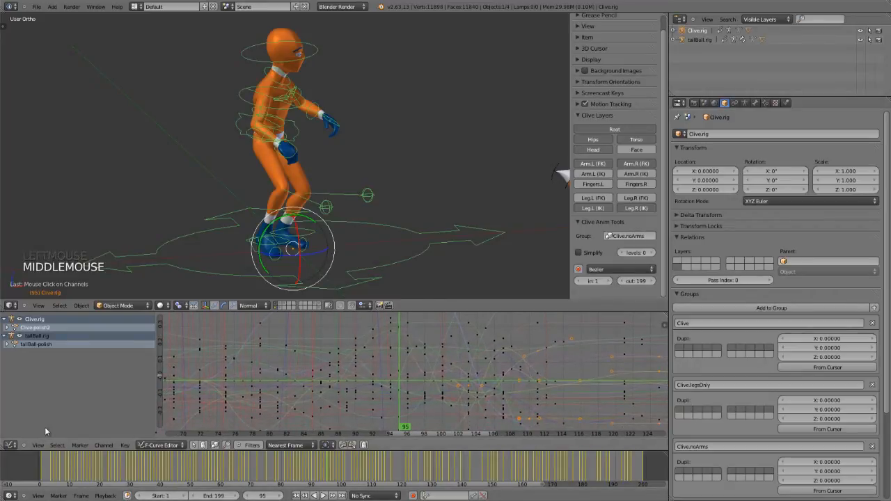
In the Action Editor, change the keyframe type of selected Clive-polish2 keys and reach frame 40
left_click(159, 445)
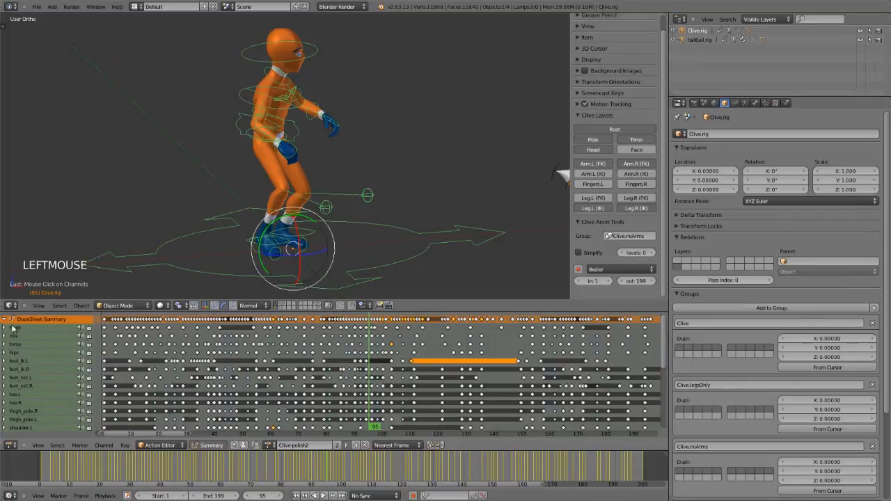
scroll("down", 3)
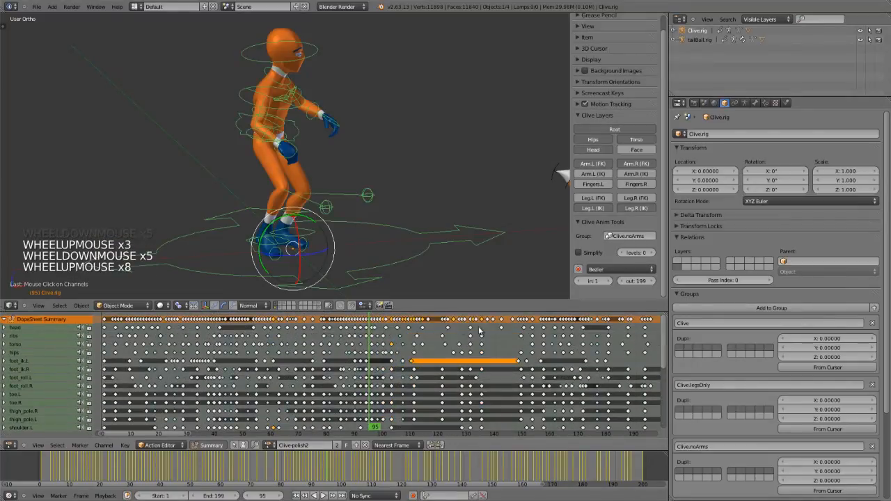
scroll("up", 3)
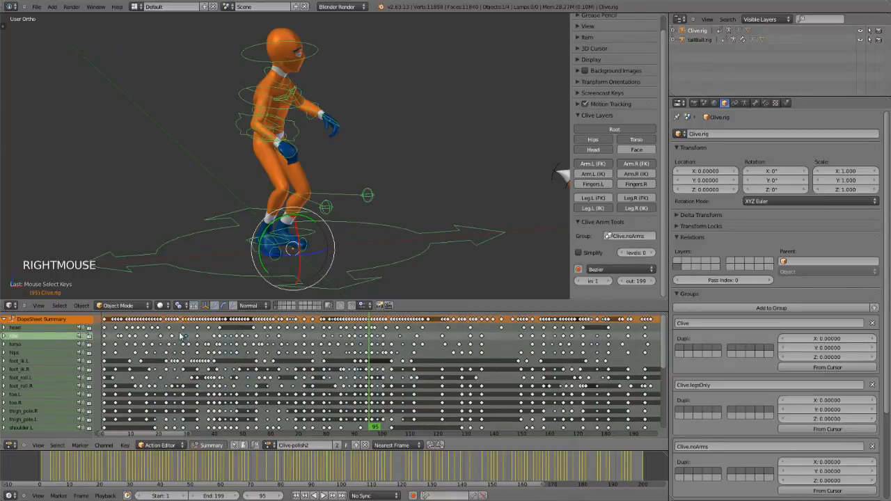
key("T")
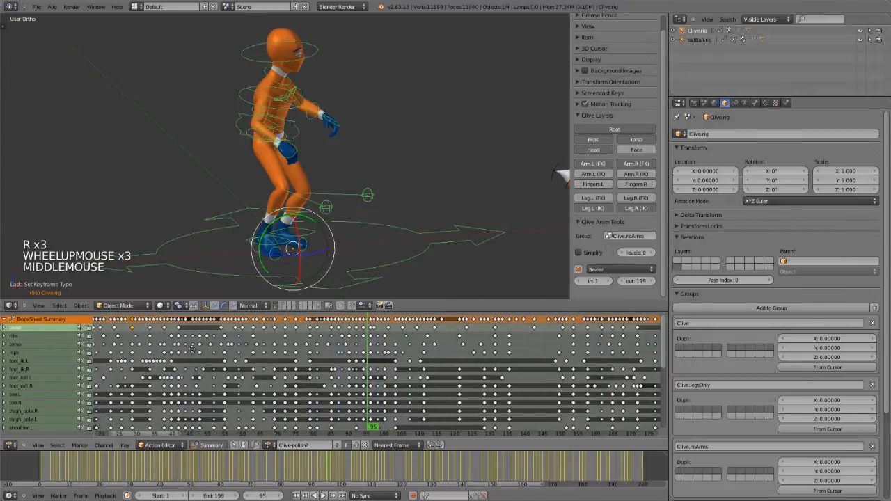
scroll("down", 3)
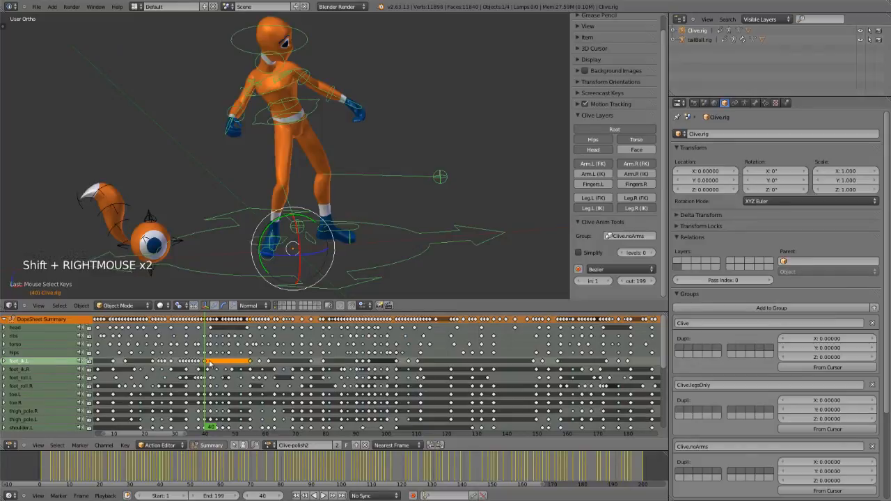
mouse_move(129, 355)
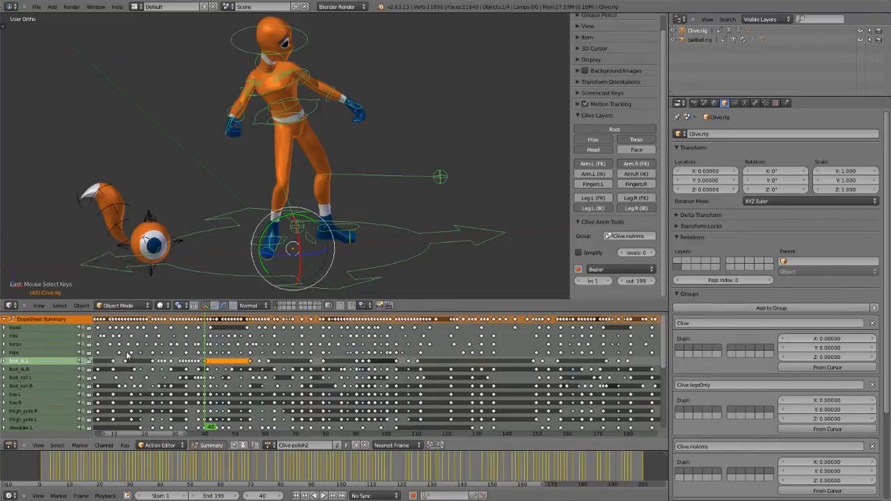
scroll("down", 3)
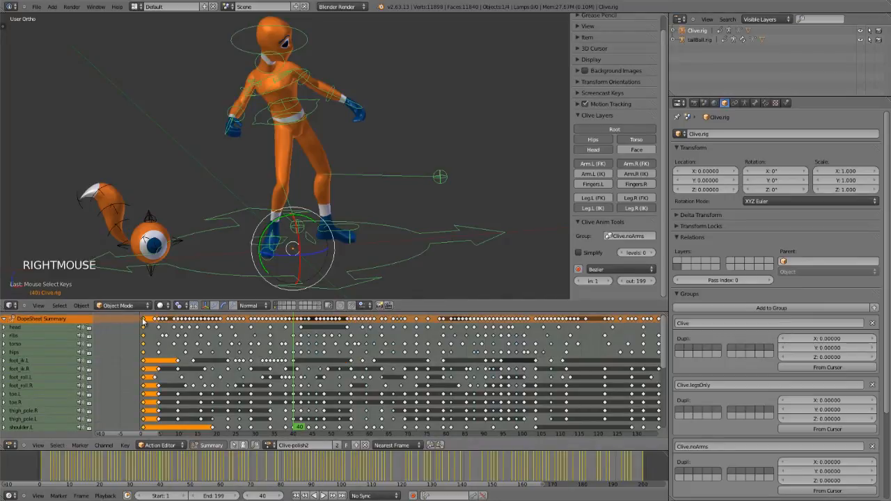
Scroll the Clive-polish2 keys and bring up the lower area's editor type list
scroll("down", 3)
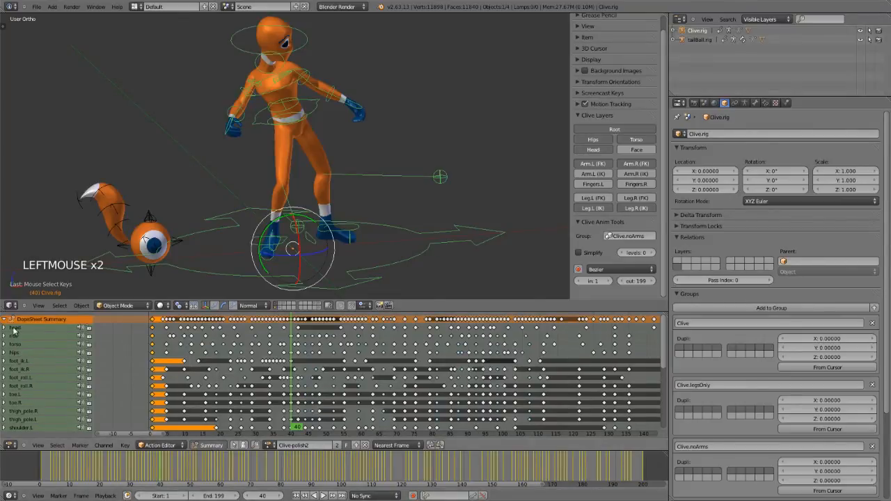
left_click(6, 328)
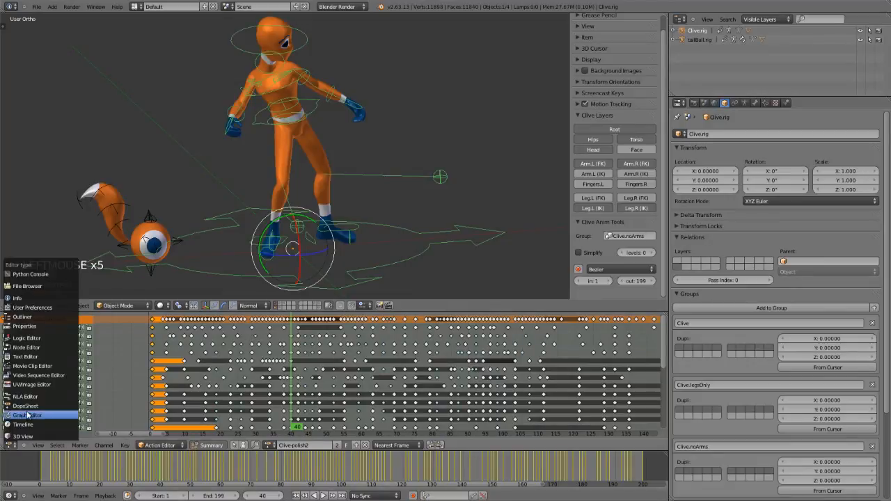
Turn the lower area into a Graph Editor and view the keyframe handle type options for Clive's curves
left_click(26, 415)
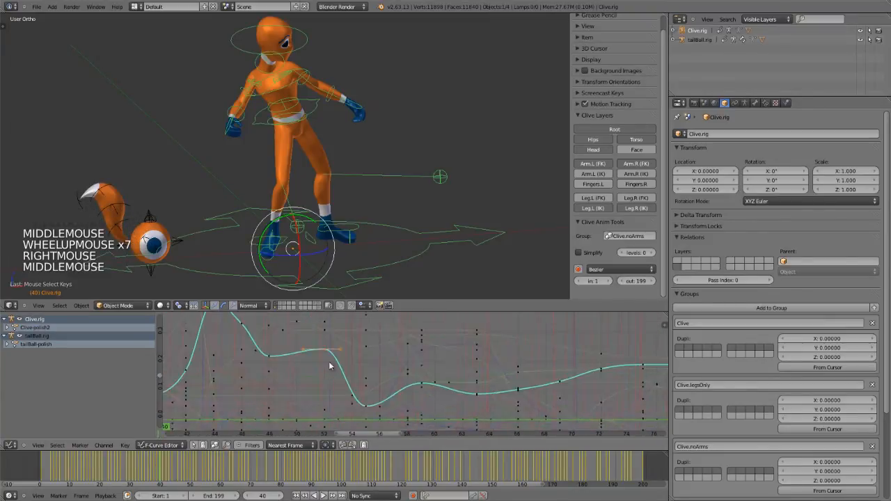
scroll("up", 3)
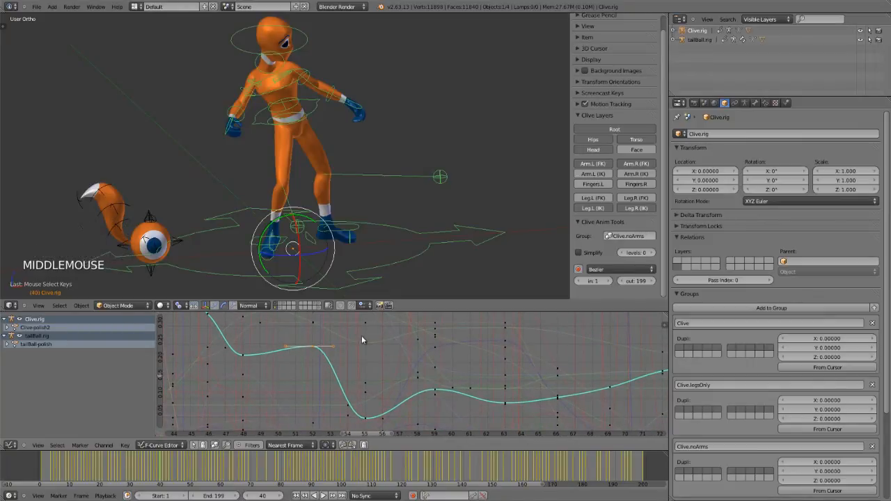
key("v")
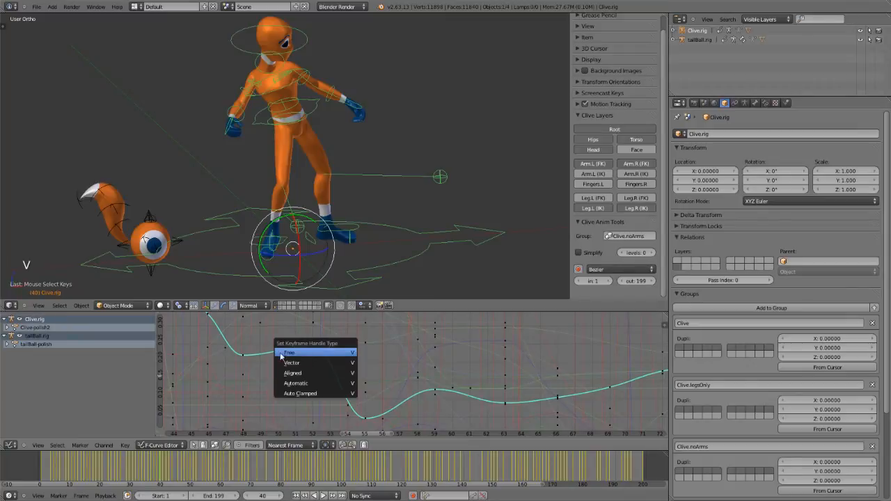
mouse_move(313, 354)
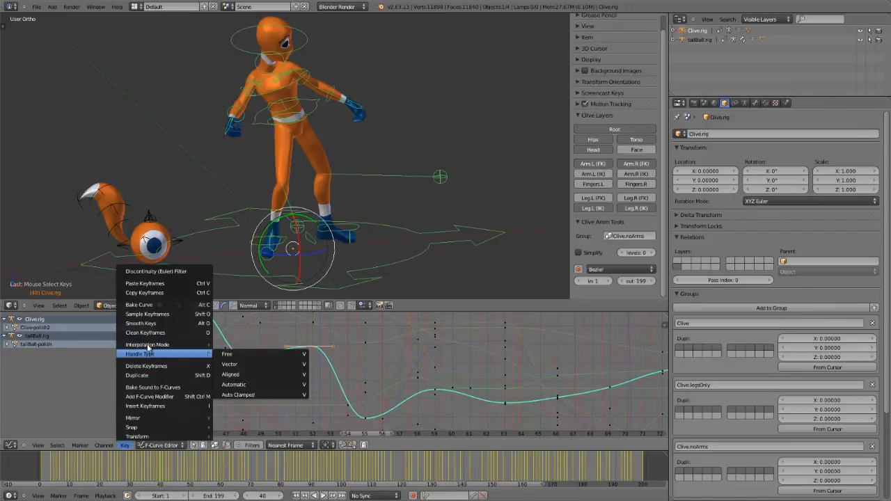
mouse_move(139, 323)
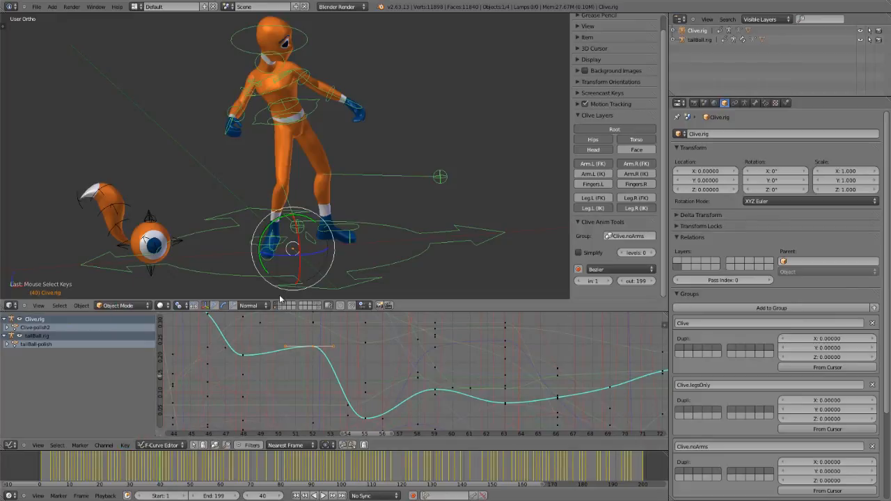
scroll("down", 3)
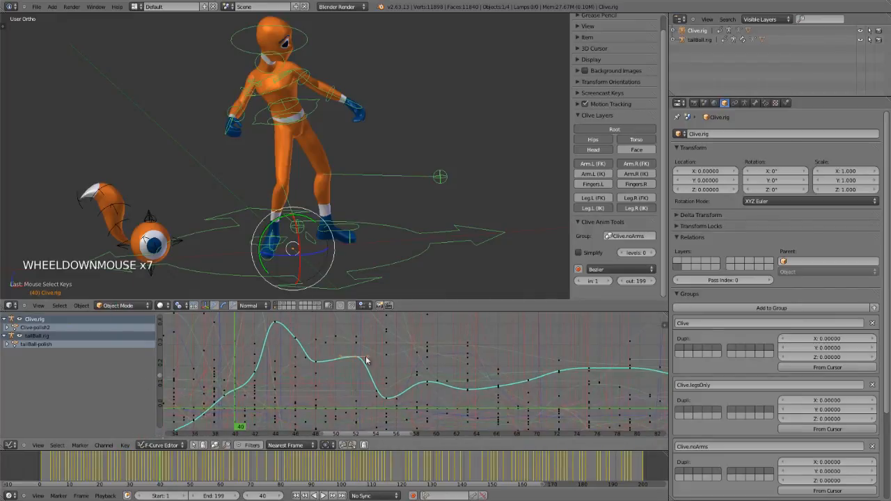
left_click(10, 445)
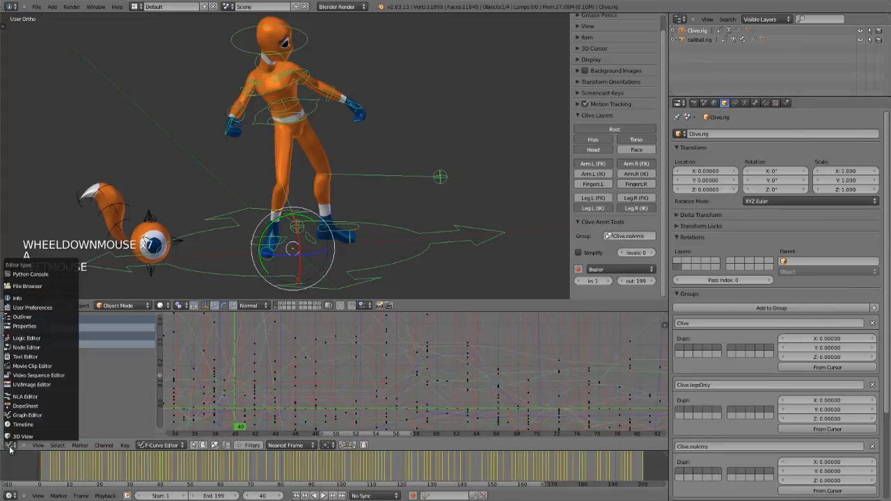
In the NLA Editor, push Clive-polish2 down into a strip on an NLA track
left_click(25, 406)
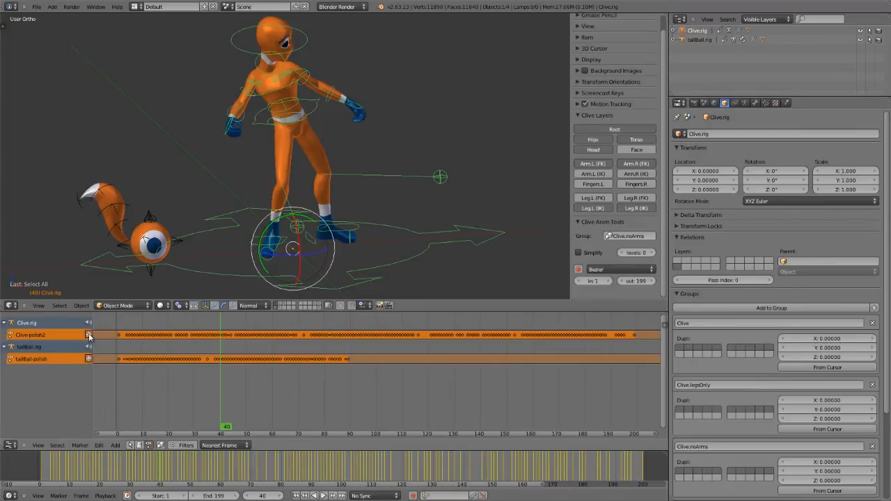
left_click(89, 335)
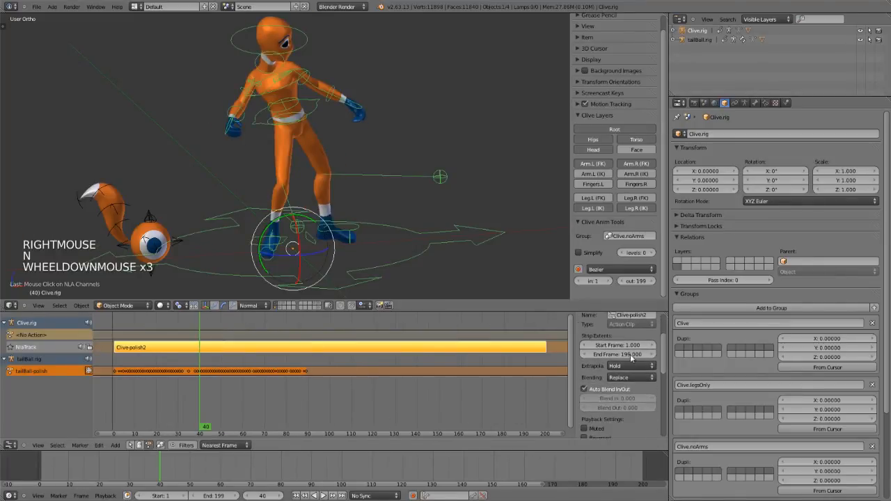
scroll("down", 3)
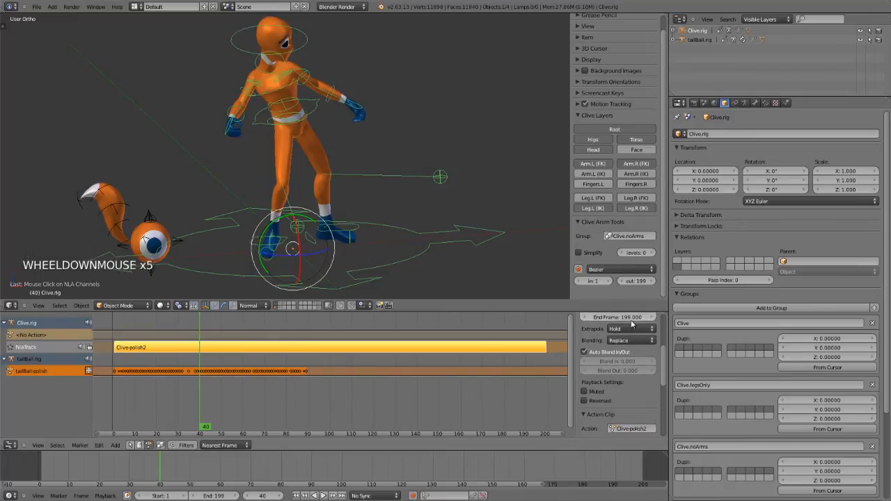
scroll("down", 3)
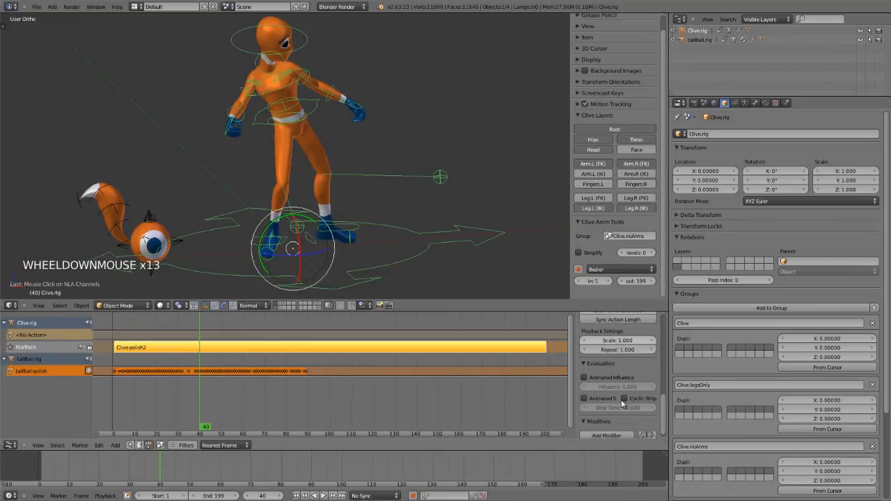
scroll("up", 3)
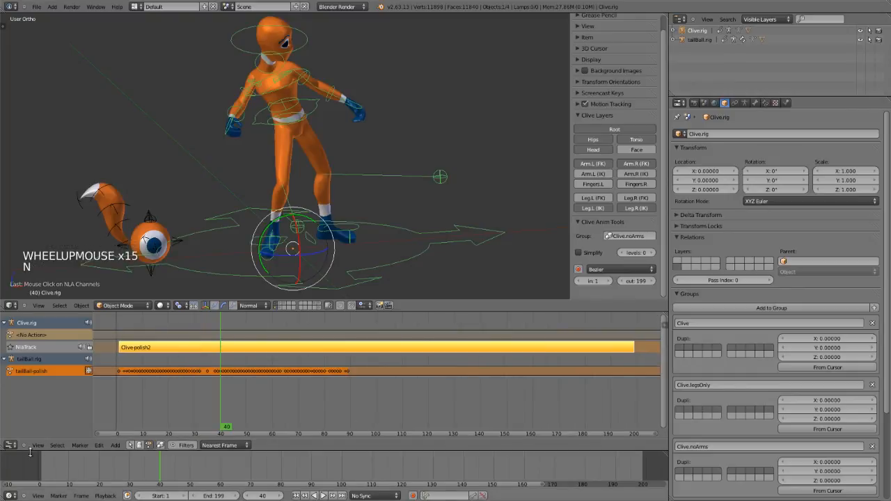
left_click(11, 445)
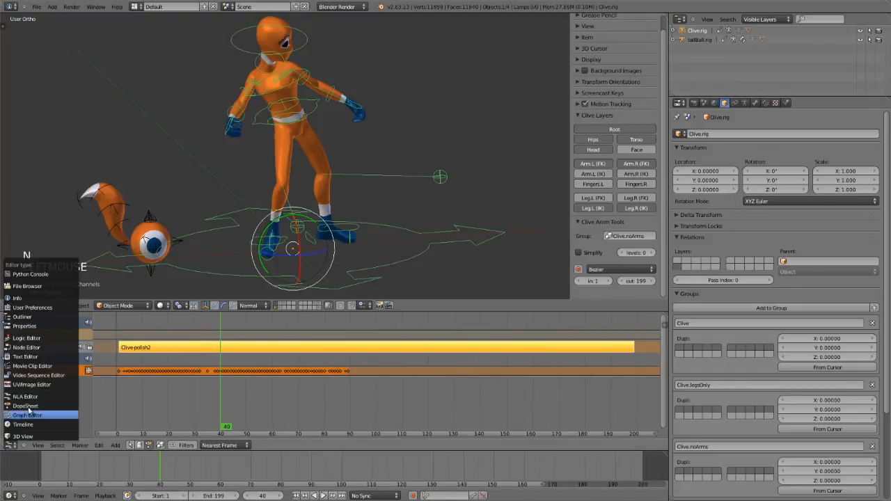
Return to the Graph Editor and zoom to tailBall-polish's curves around frame 40
left_click(26, 415)
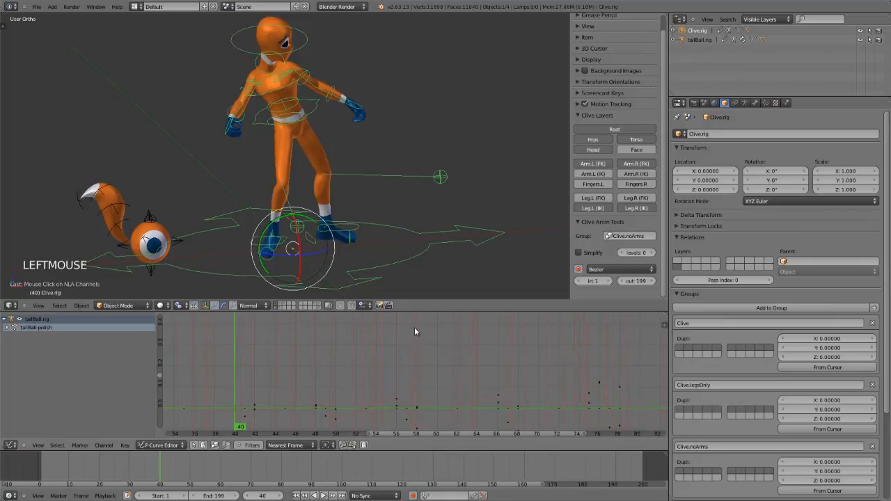
scroll("down", 3)
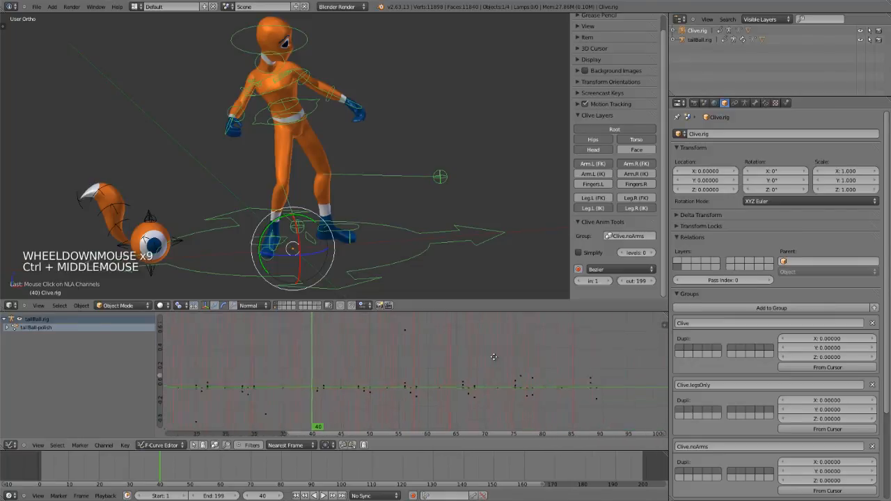
scroll("down", 3)
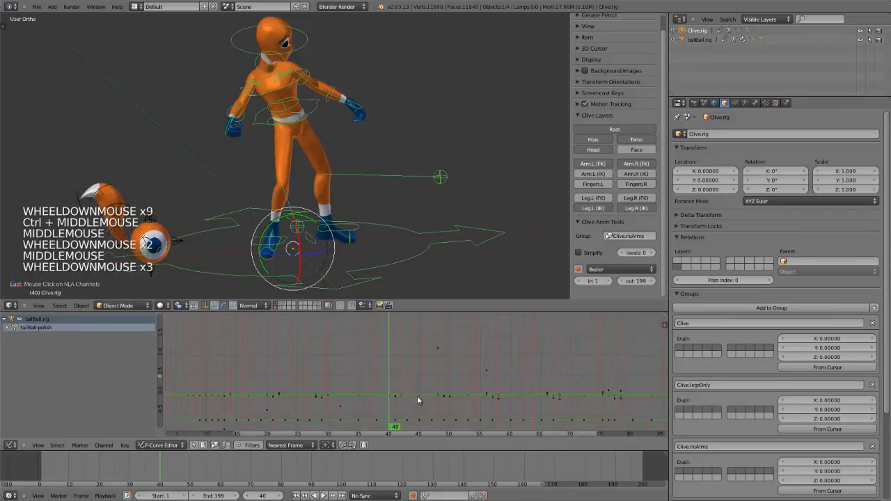